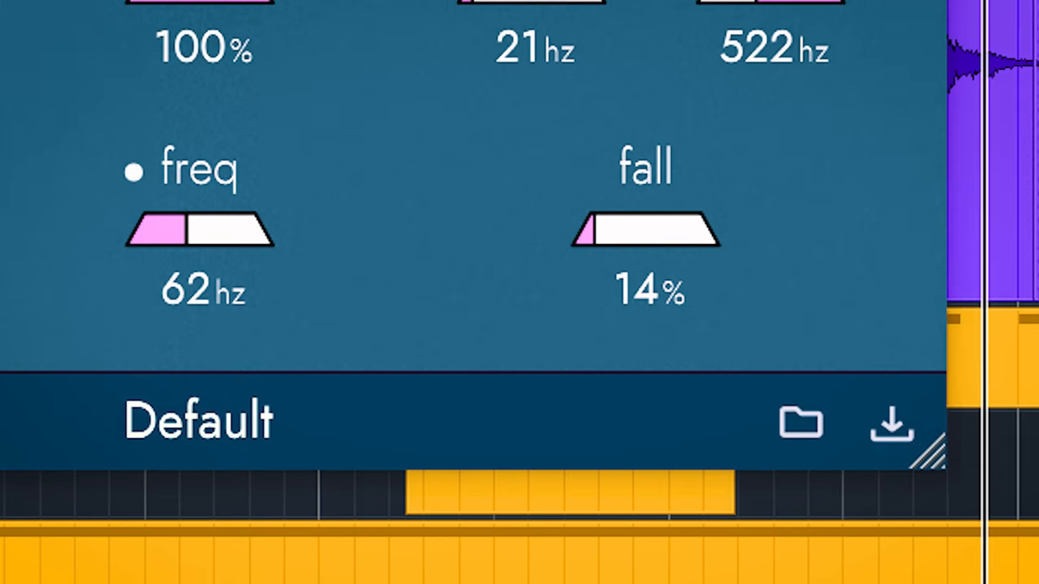
Raise the fall amount to 20% and the sub frequency to 69 Hz.
{"action": "left_click_drag", "start_coordinate": [584, 233], "coordinate": [600, 236]}
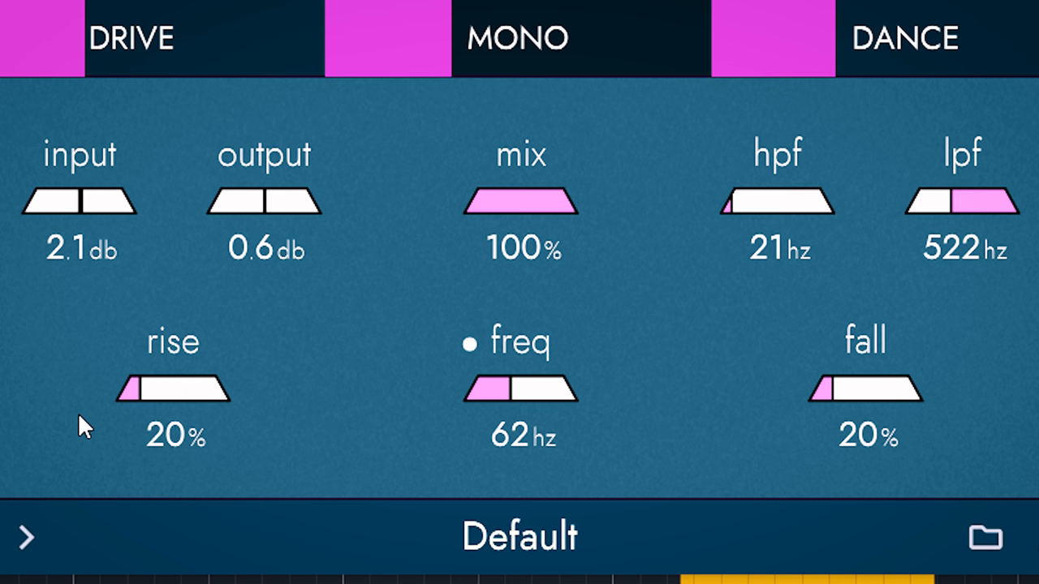
{"action": "left_click_drag", "start_coordinate": [743, 203], "coordinate": [779, 203]}
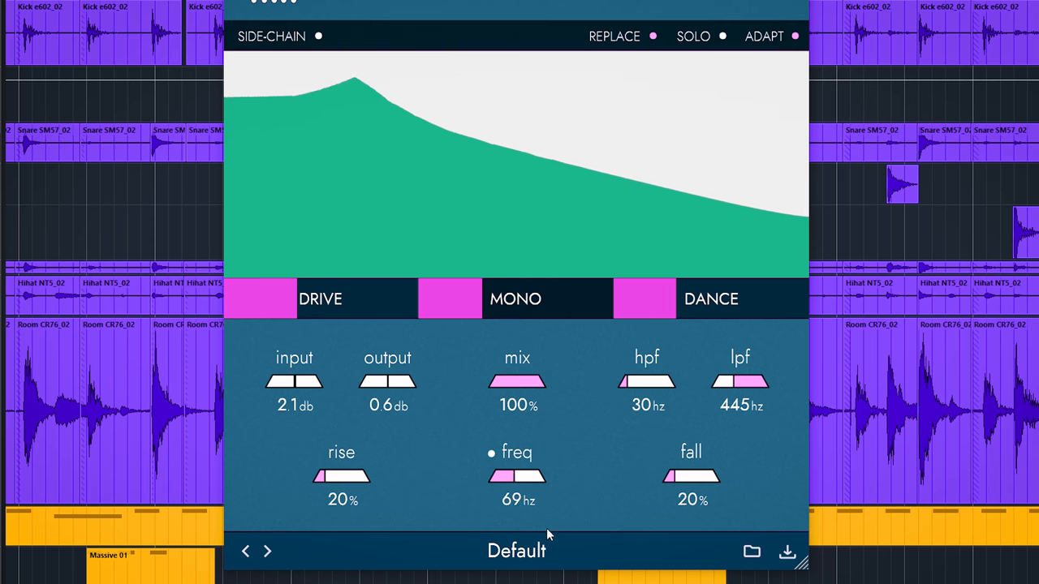
Lower the sub frequency to 31 Hz, then sweep it to audition nearby values.
{"action": "left_click_drag", "start_coordinate": [528, 476], "coordinate": [499, 477]}
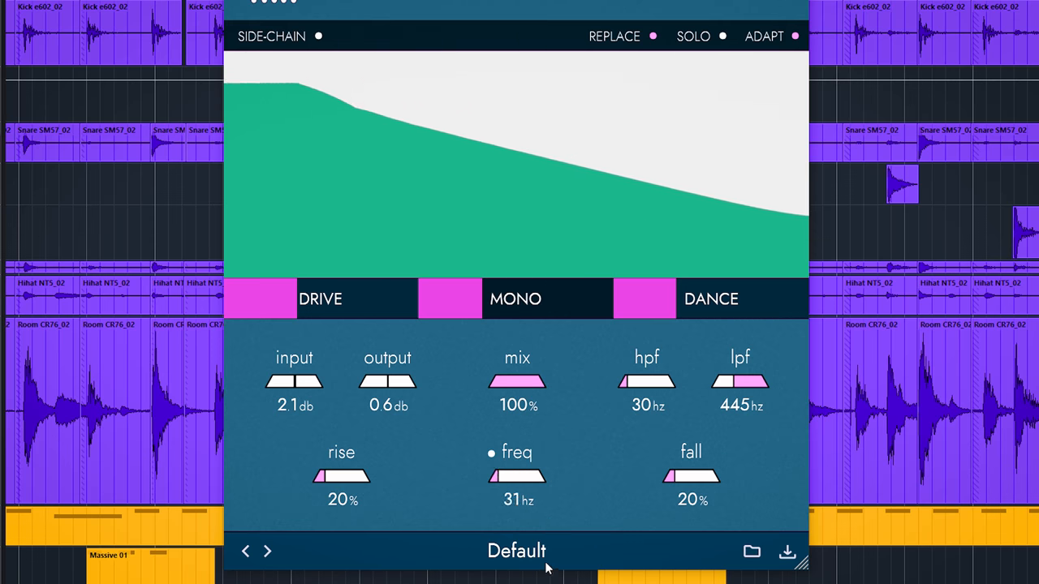
{"action": "left_click_drag", "start_coordinate": [506, 476], "coordinate": [517, 476]}
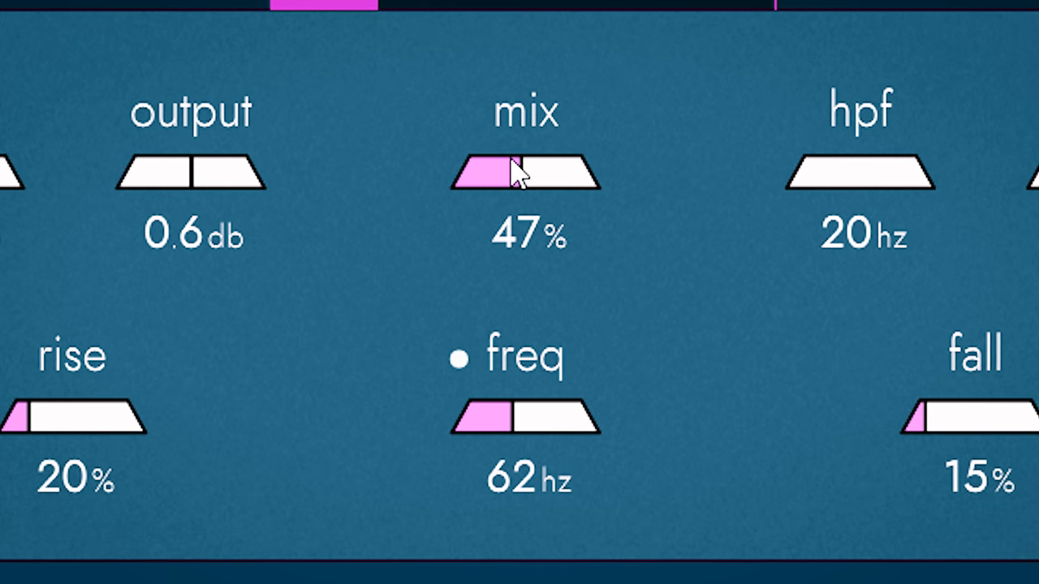
After an upper-panel adjustment, bring the sub mix down to about 27%, then 26%.
{"action": "left_click_drag", "start_coordinate": [503, 171], "coordinate": [568, 118]}
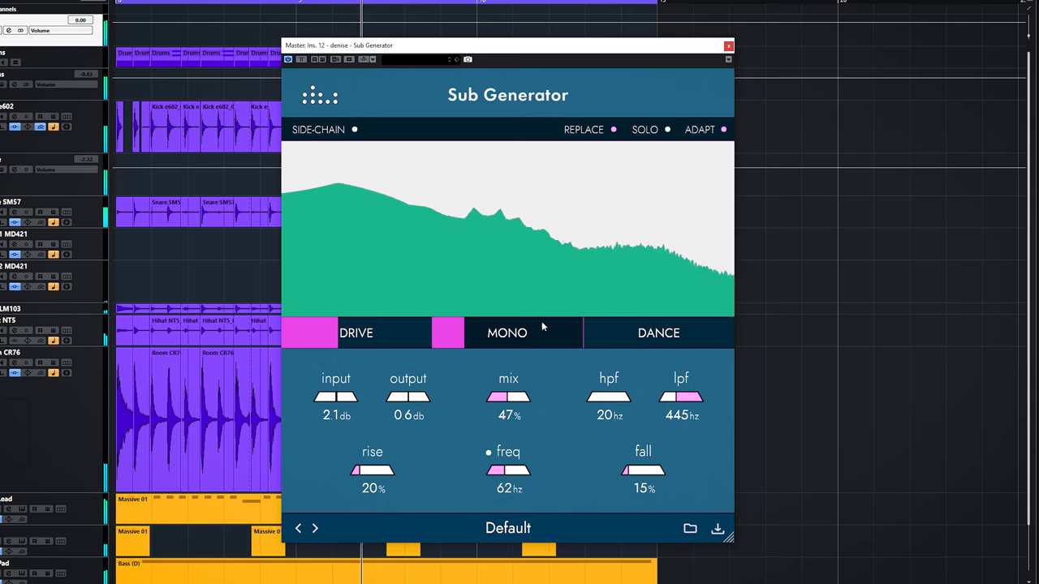
{"action": "left_click_drag", "start_coordinate": [508, 398], "coordinate": [535, 397]}
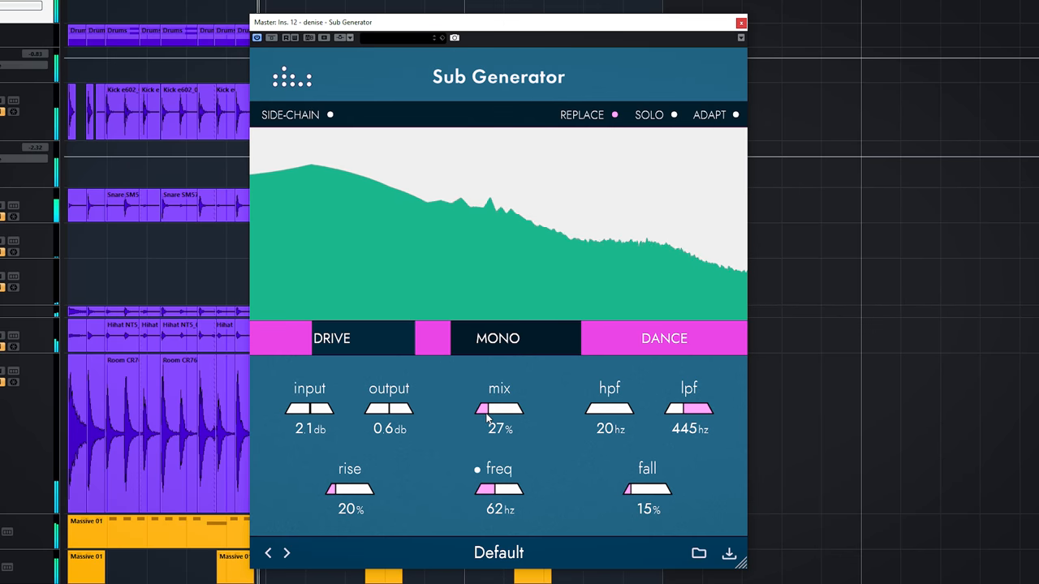
{"action": "left_click_drag", "start_coordinate": [499, 410], "coordinate": [499, 414]}
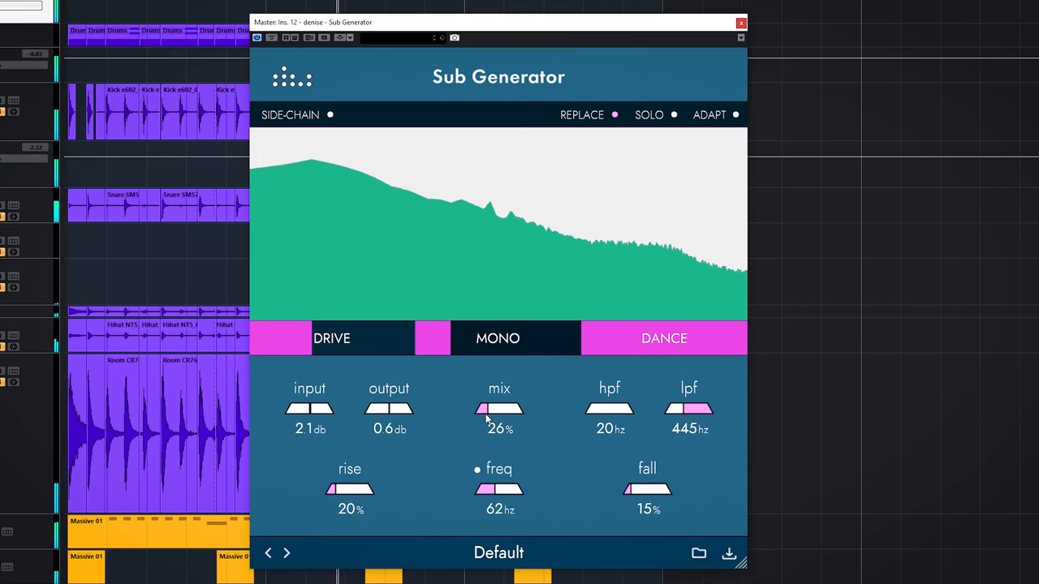